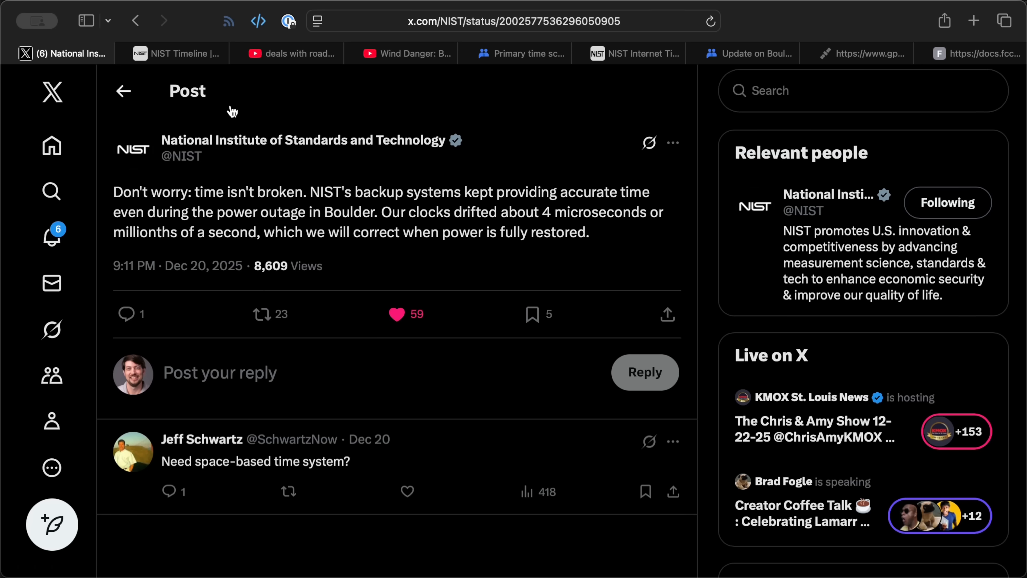
Highlight 'Don't worry: time isn't broken' in NIST's post and check its Internet time service timeline entry.
left_click_drag(113, 192, 292, 192)
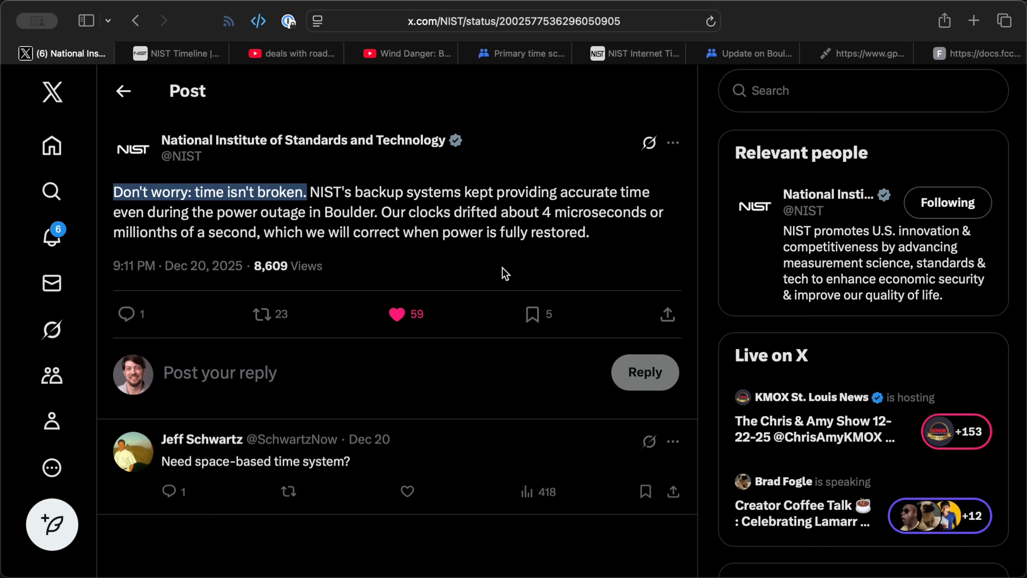
left_click(458, 275)
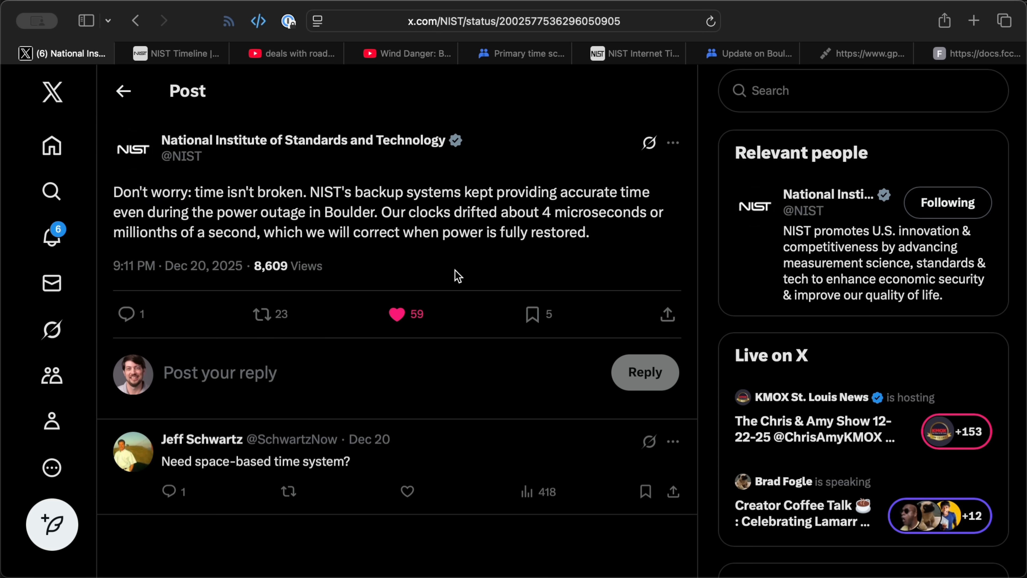
mouse_move(390, 212)
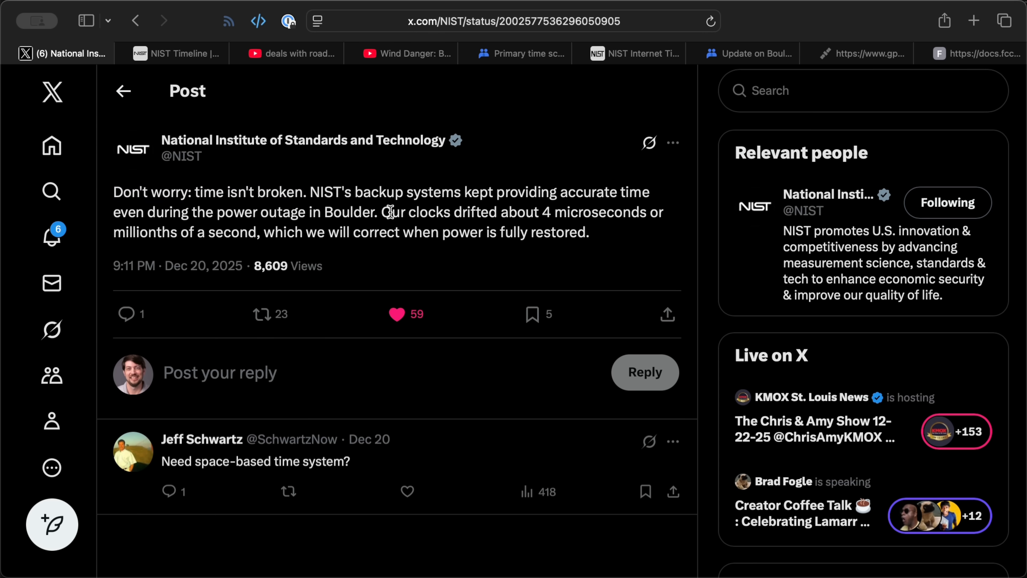
left_click(175, 54)
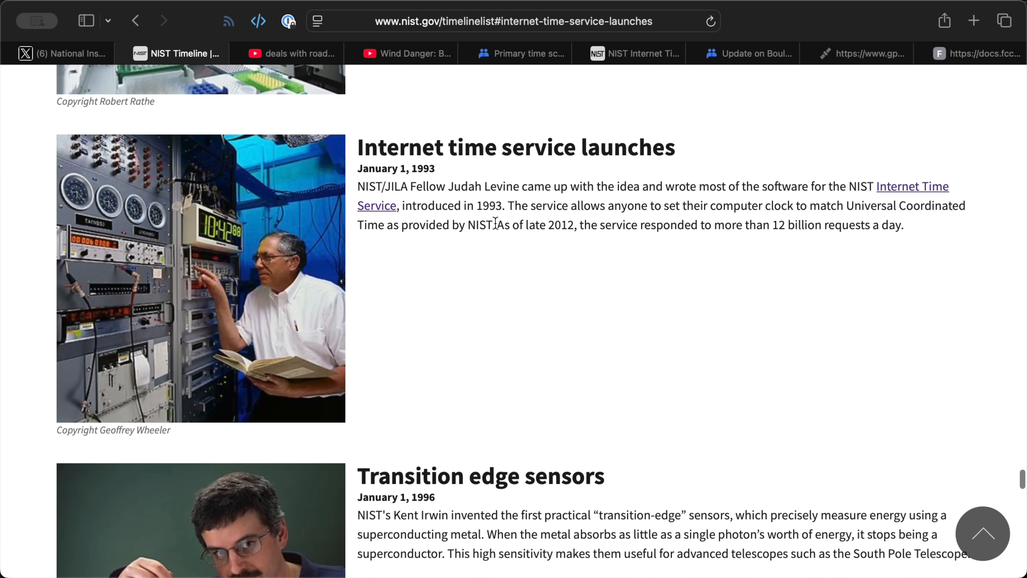
mouse_move(446, 105)
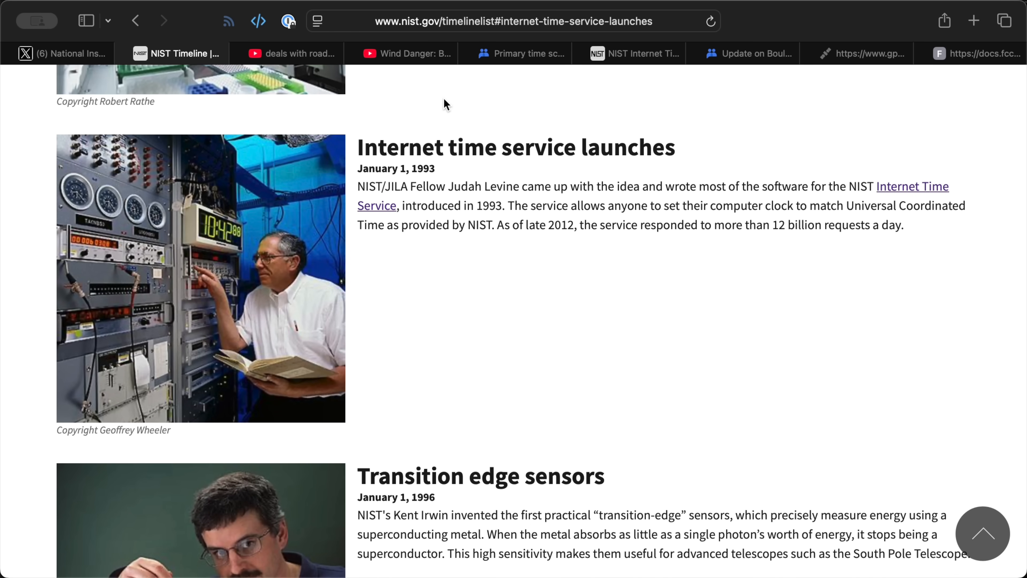
left_click(62, 53)
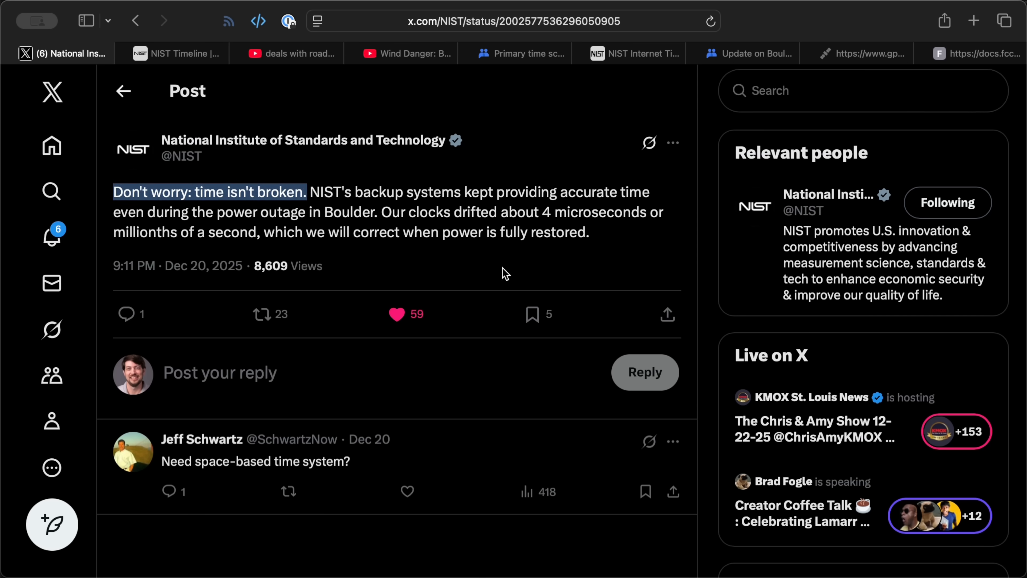
Switch to the 9NEWS Colorado road closures and power cuts video.
left_click(292, 53)
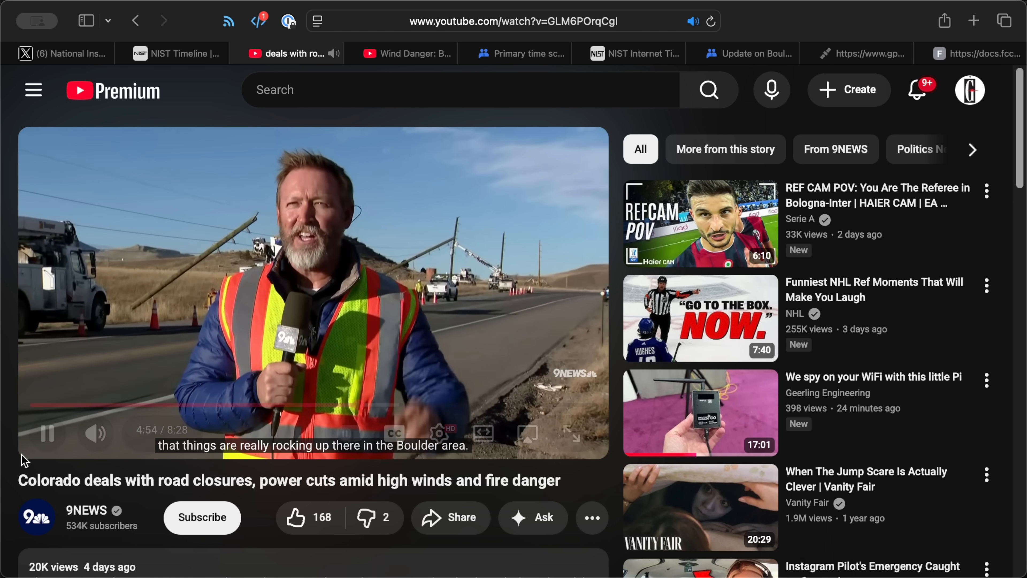
Switch to the 9NEWS Colorado Wind Danger forecast video with Boulder gust readings.
left_click(406, 54)
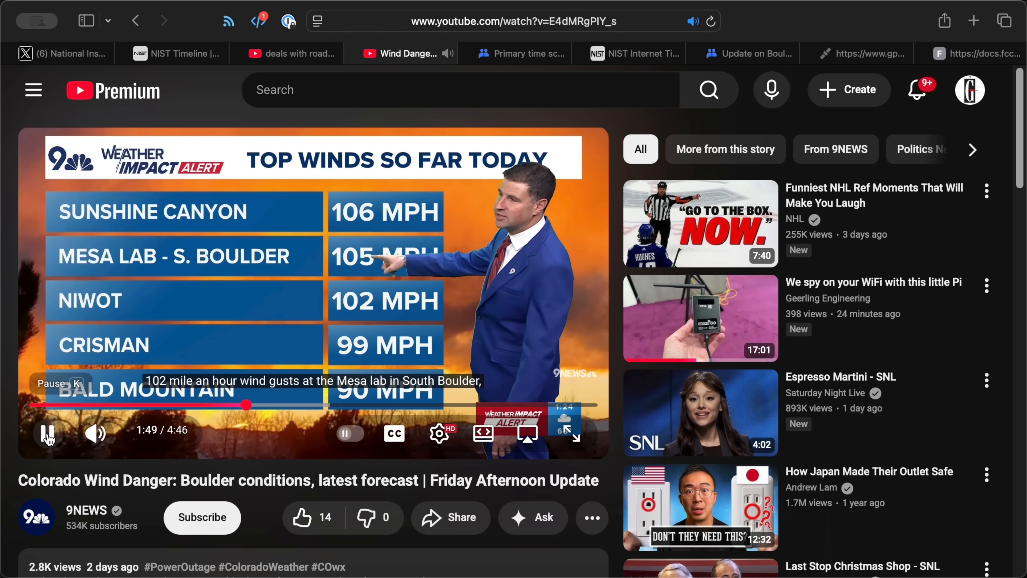
Read through the primary time scale failure thread, then move to NIST's time server status table.
left_click(525, 54)
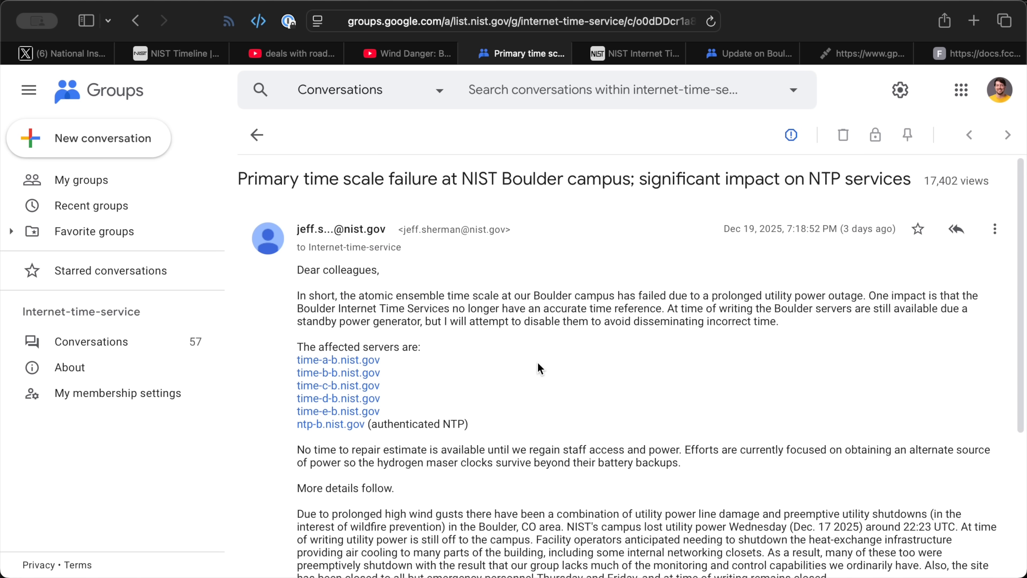
scroll("down", 3)
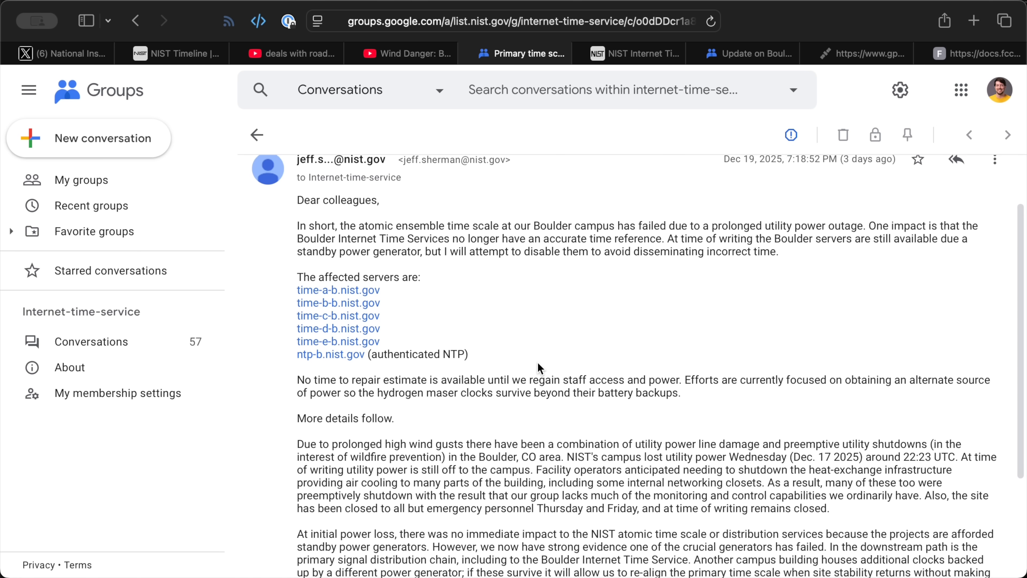
scroll("down", 3)
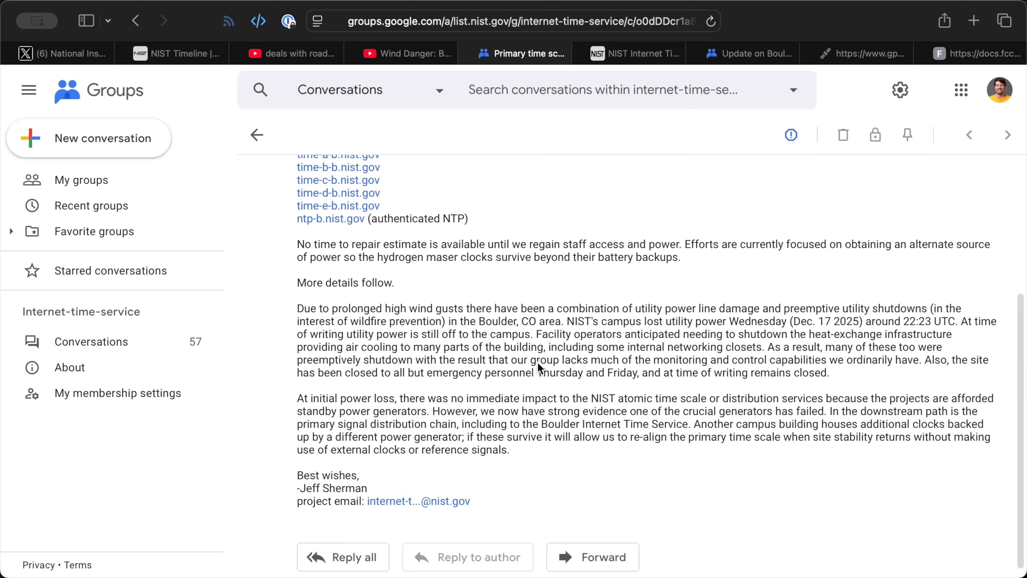
scroll("down", 3)
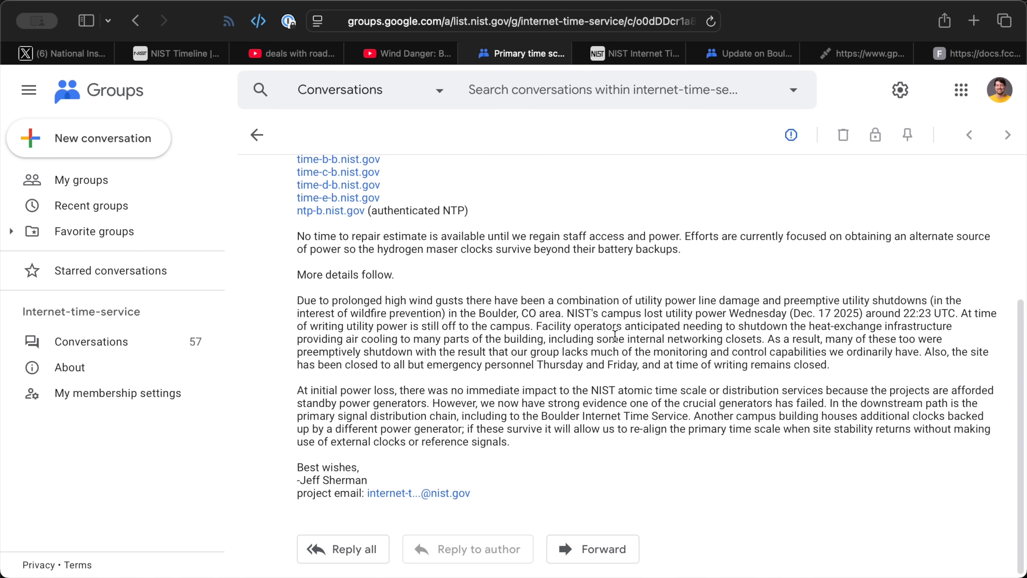
mouse_move(660, 339)
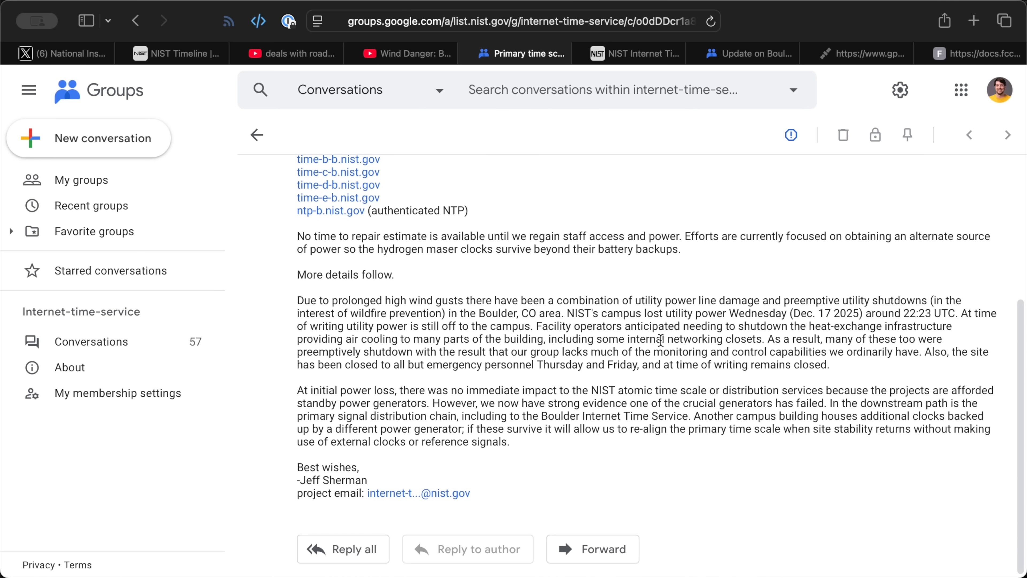
mouse_move(689, 327)
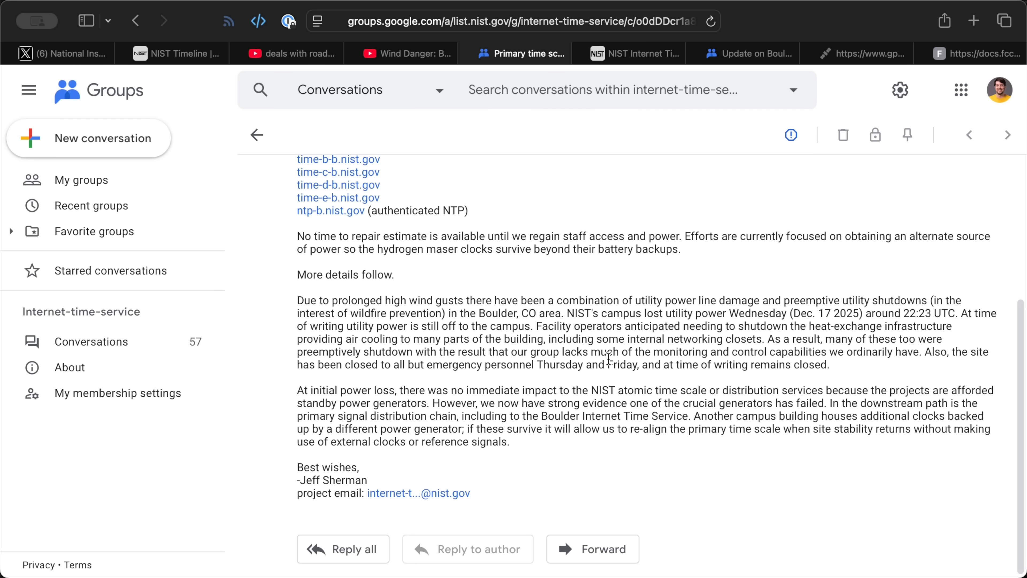
mouse_move(611, 385)
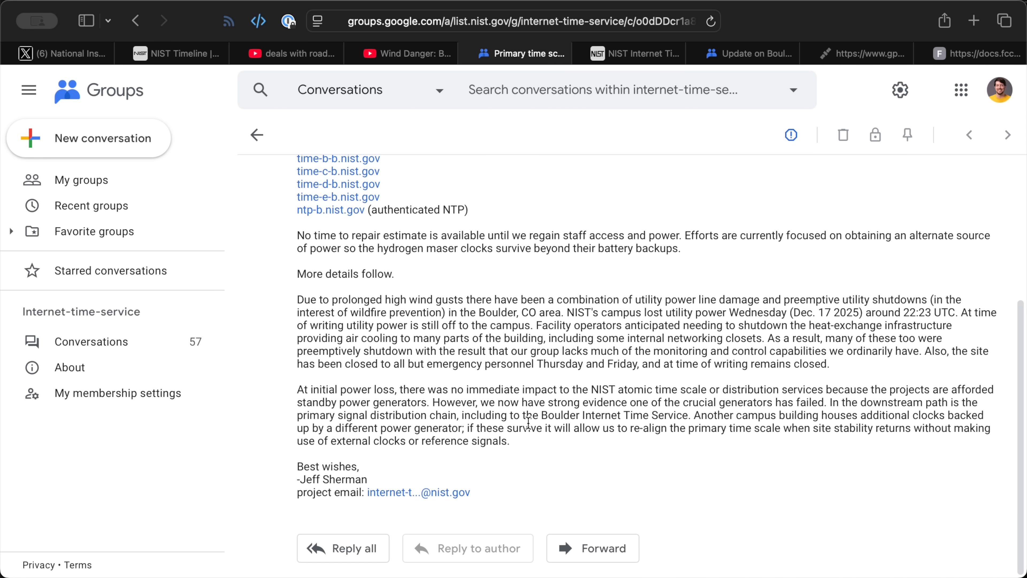
left_click(641, 53)
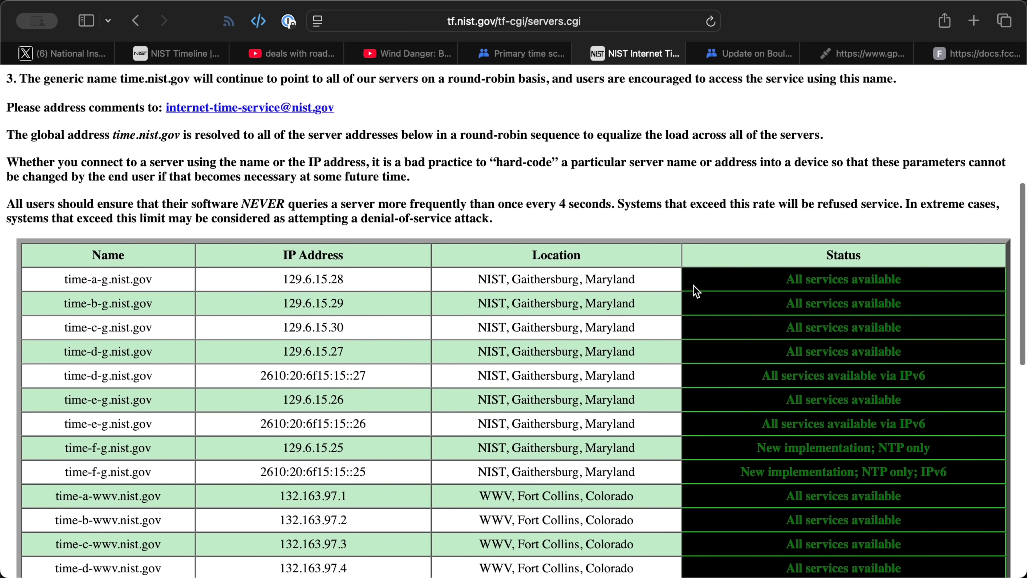
Scroll down through the NIST servers.cgi time server status table.
scroll("down", 3)
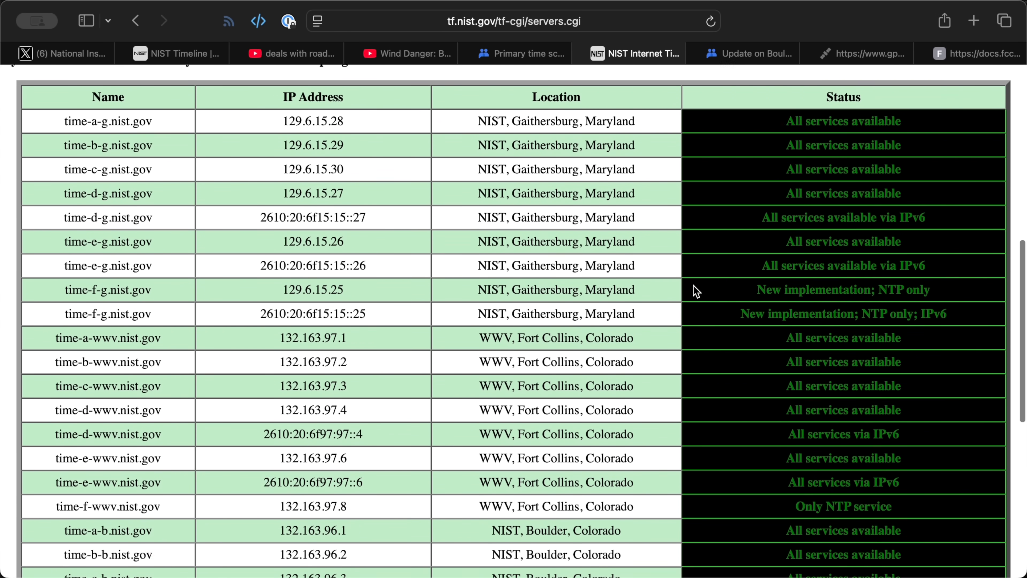
scroll("down", 3)
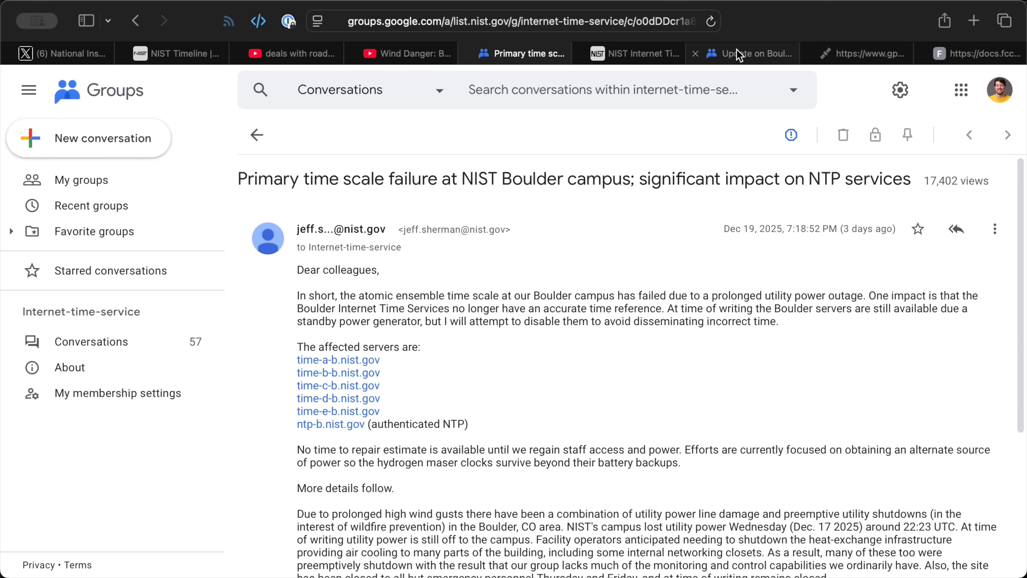
left_click(751, 54)
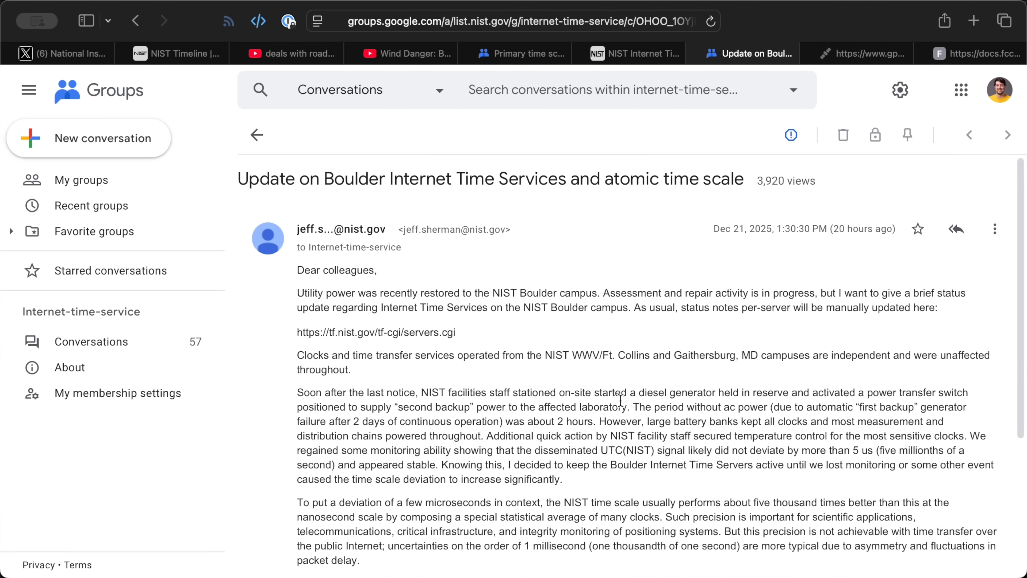
scroll("down", 3)
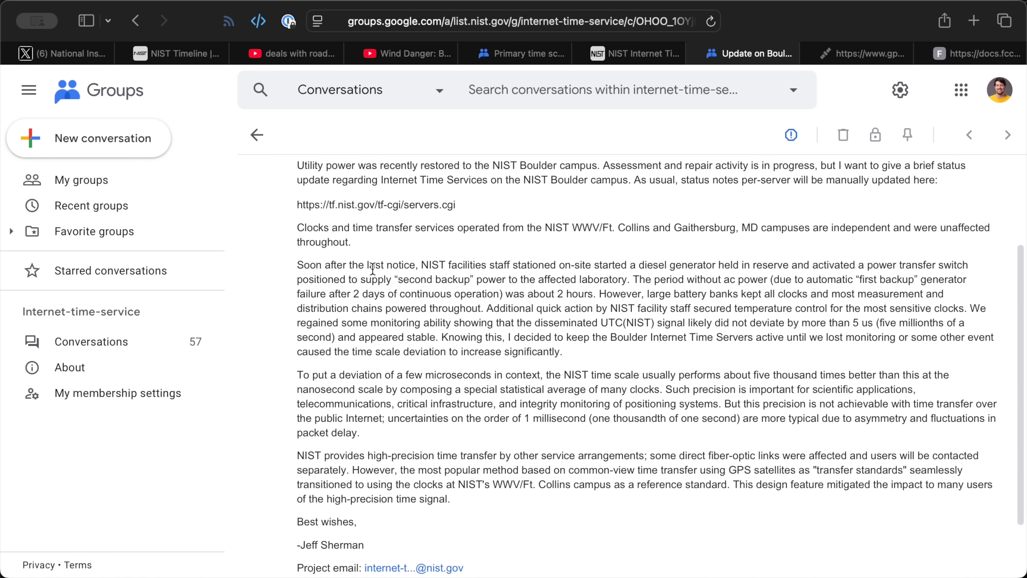
left_click_drag(298, 265, 495, 279)
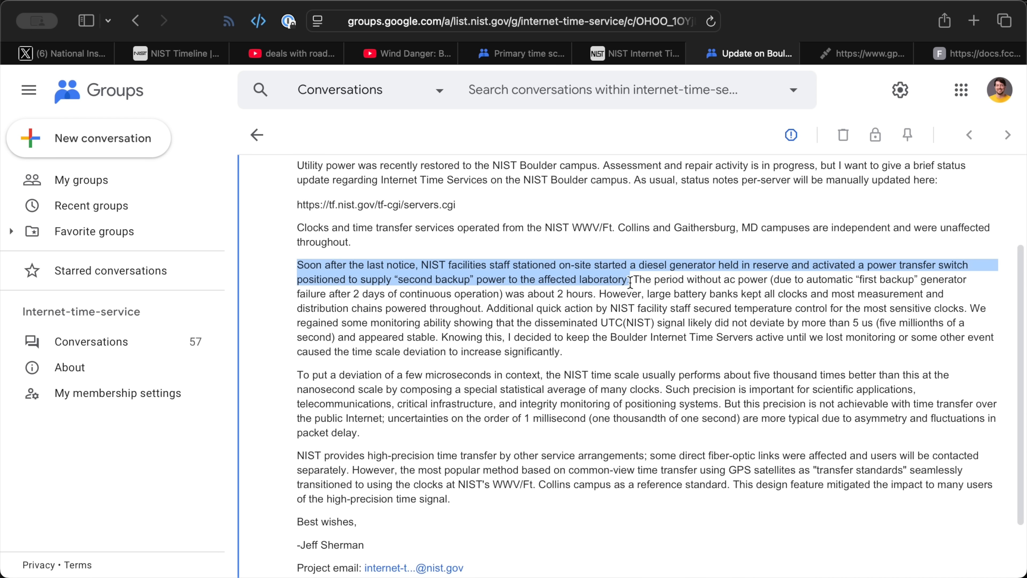
mouse_move(616, 369)
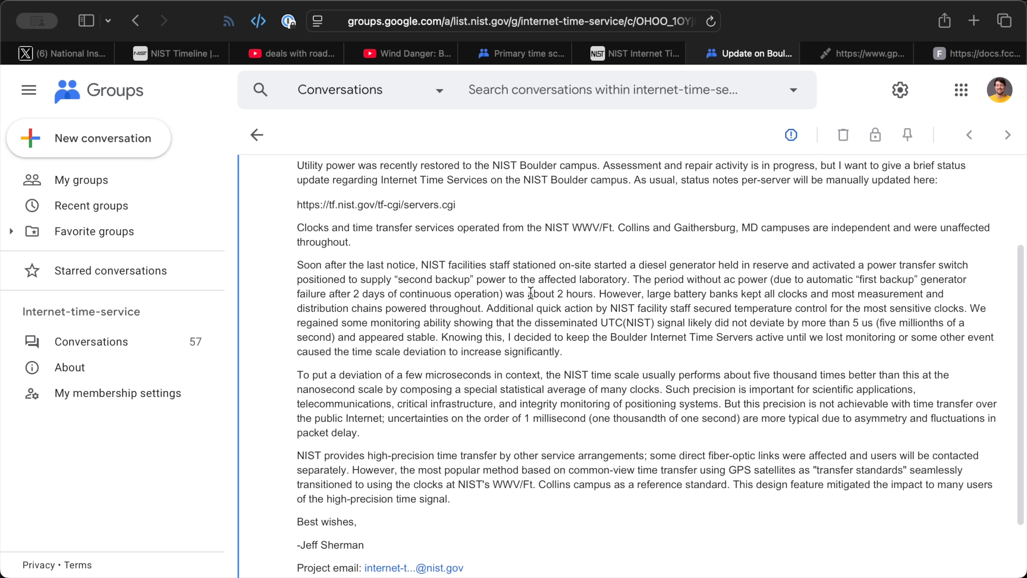
left_click_drag(528, 292, 597, 292)
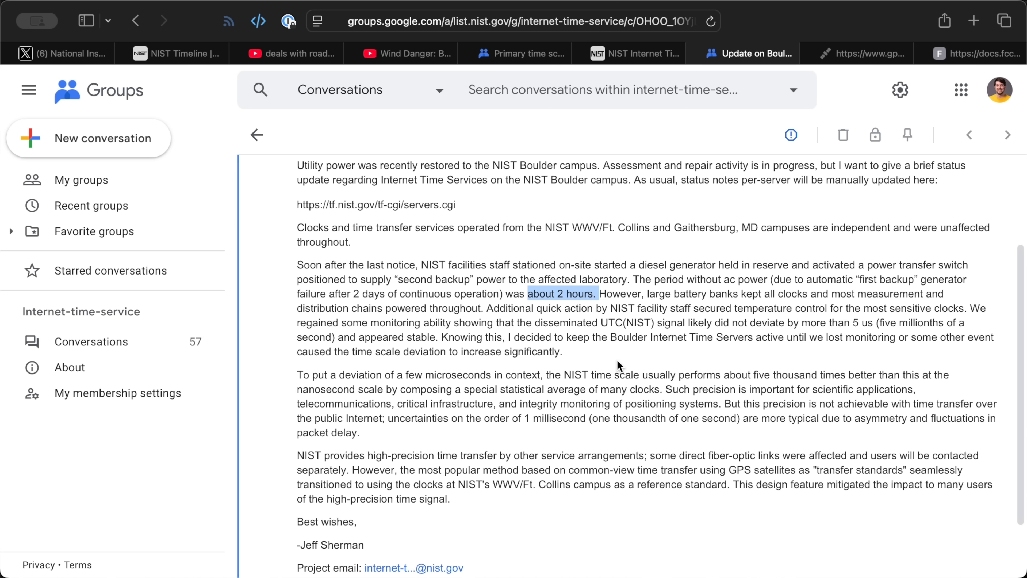
scroll("down", 3)
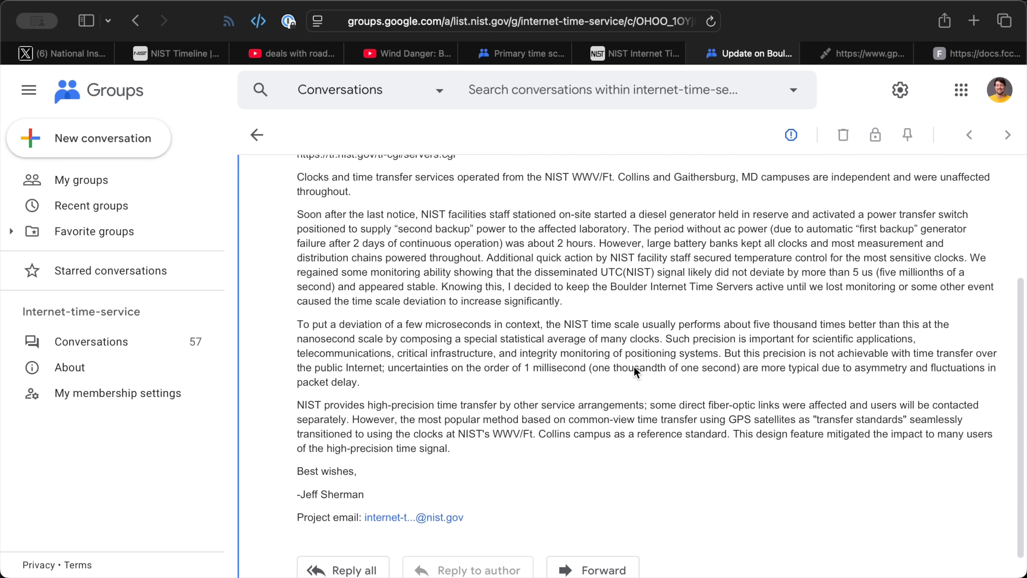
scroll("down", 3)
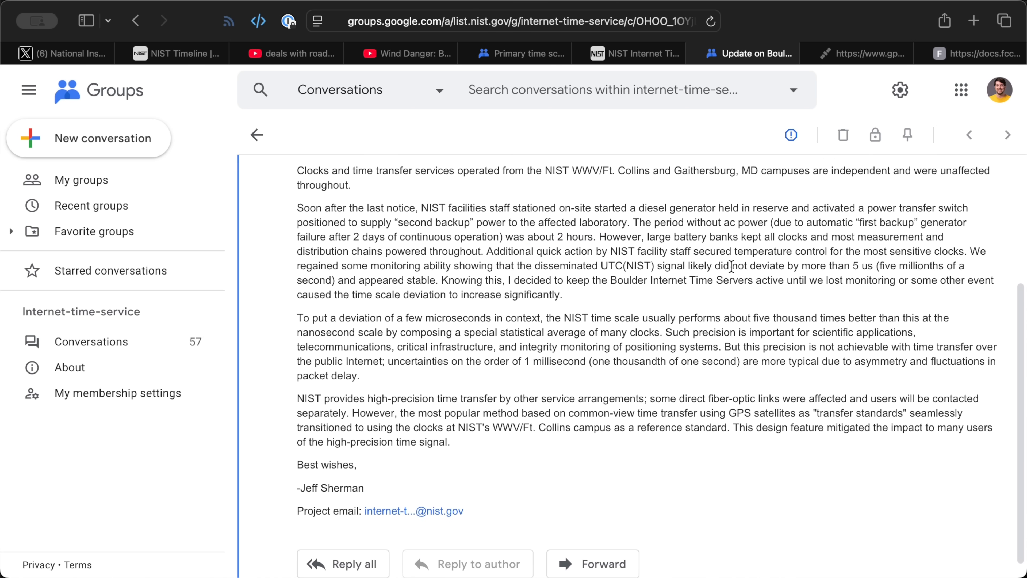
left_click_drag(716, 265, 873, 266)
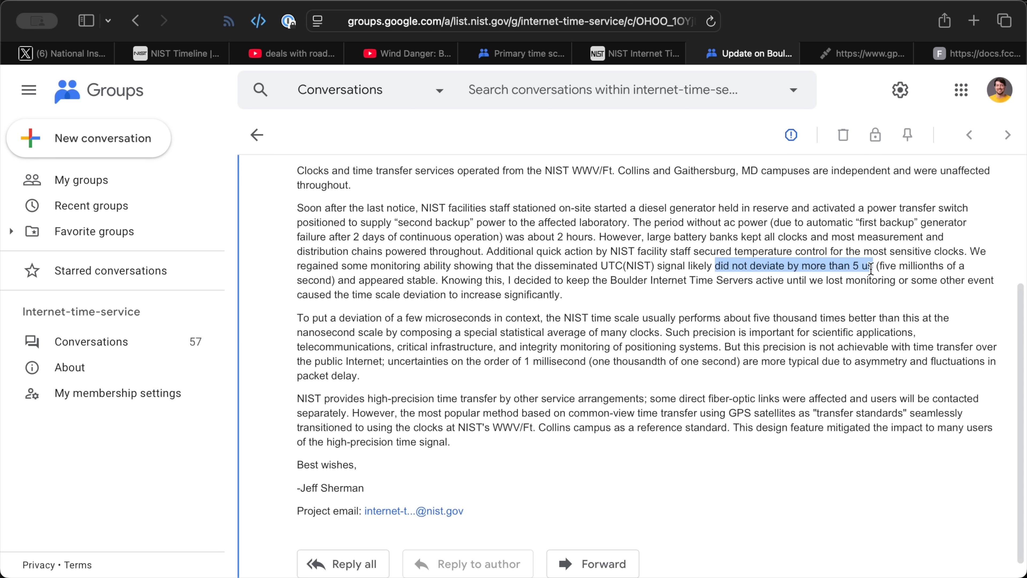
left_click(790, 300)
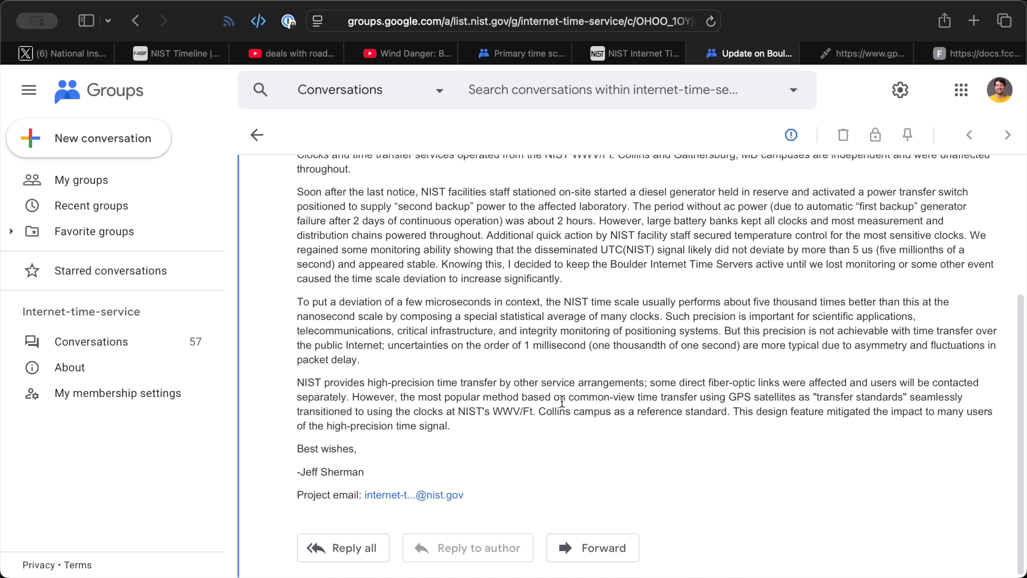
left_click_drag(388, 345, 583, 345)
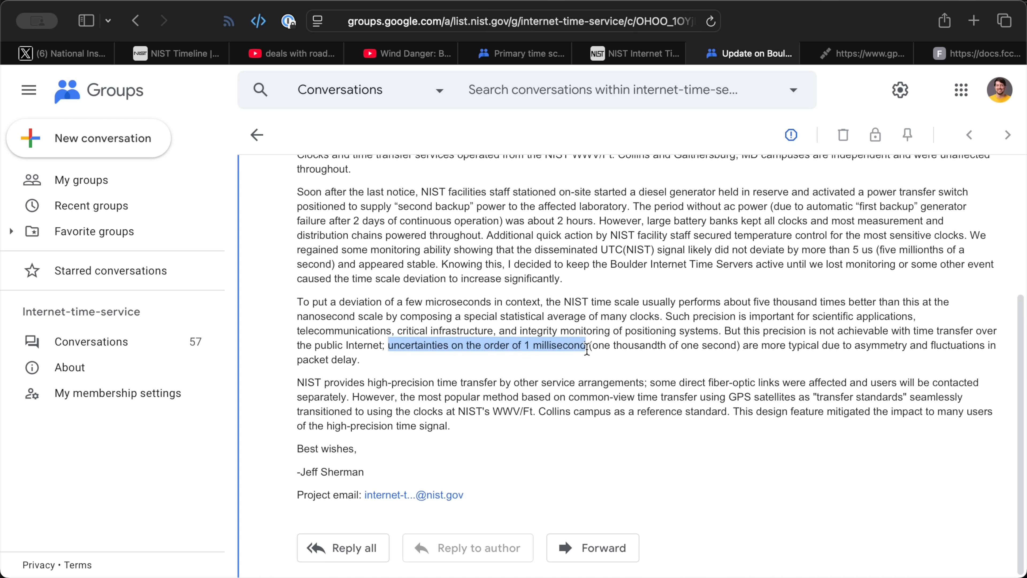
left_click(754, 302)
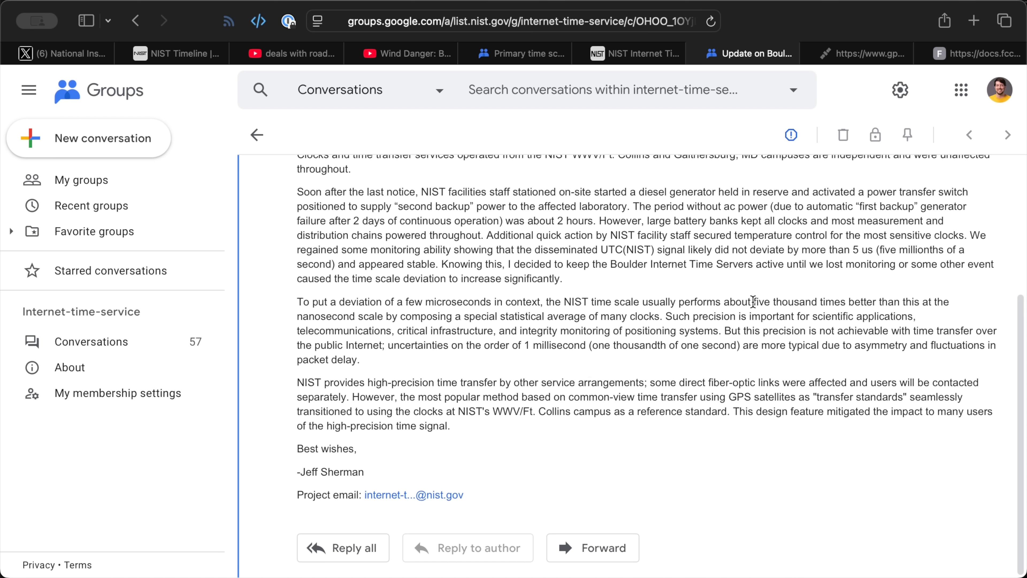
left_click_drag(755, 302, 876, 302)
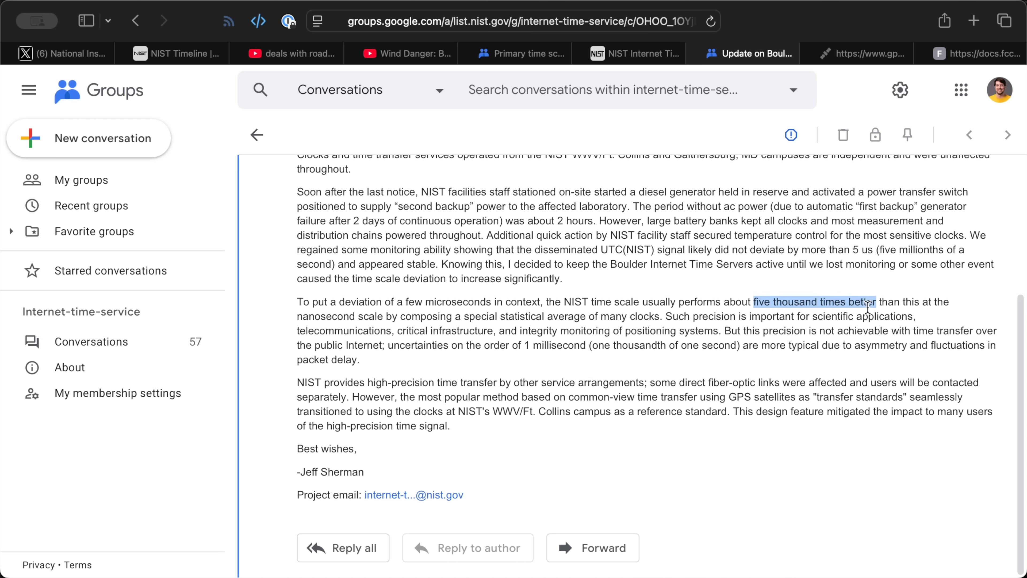
left_click(297, 383)
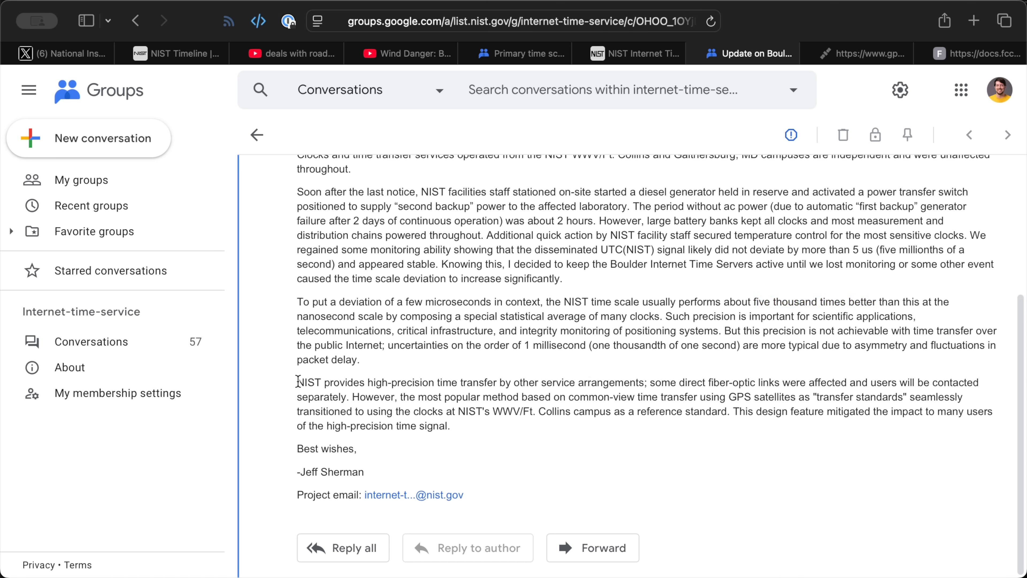
left_click_drag(297, 382, 349, 397)
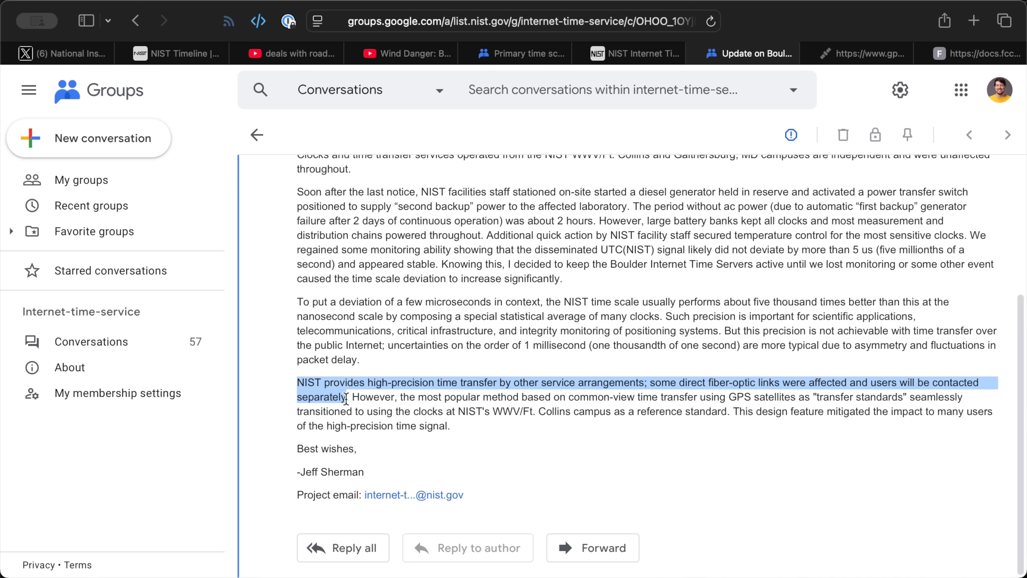
mouse_move(507, 411)
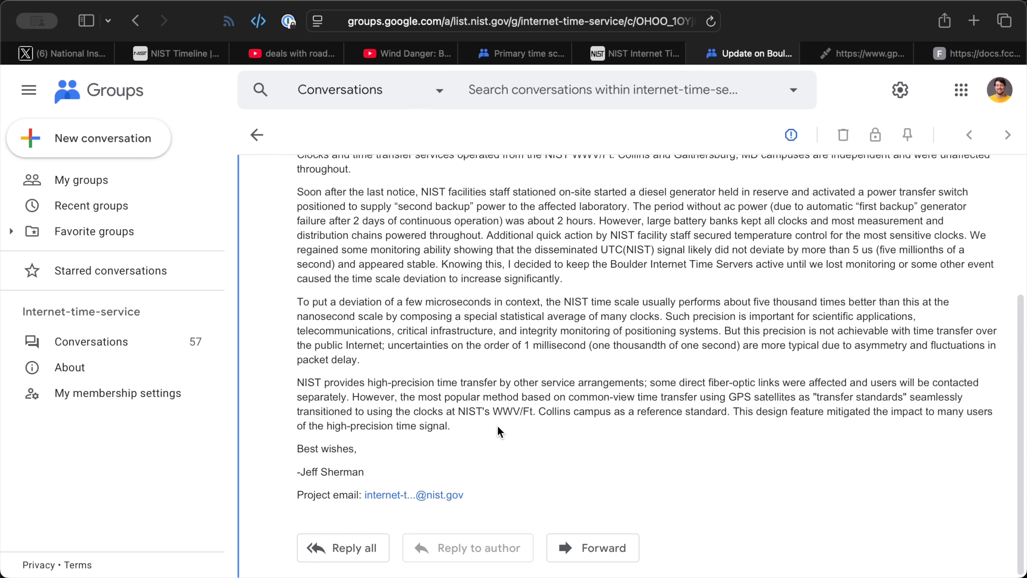
left_click_drag(353, 397, 451, 426)
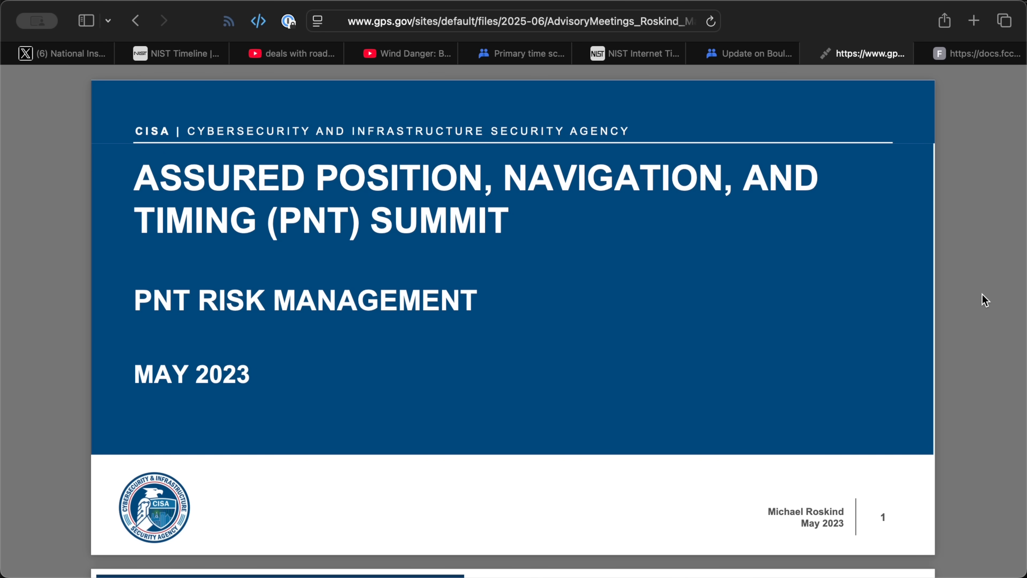
Reach the 'Over-Dependence on GPS' slide in the CISA PDF, then move to the Microchip CSAC-SA45 datasheet.
scroll("down", 3)
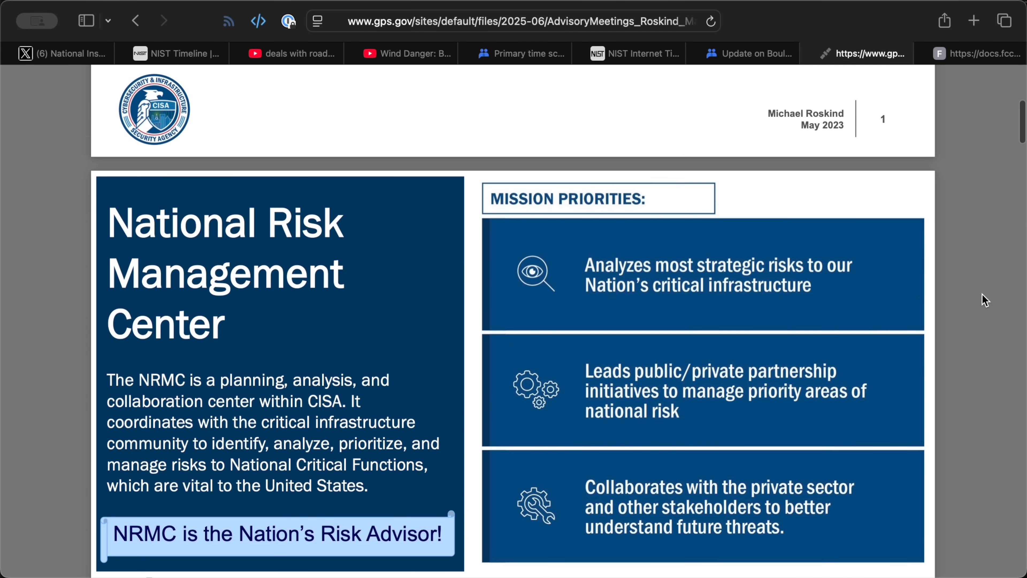
scroll("down", 3)
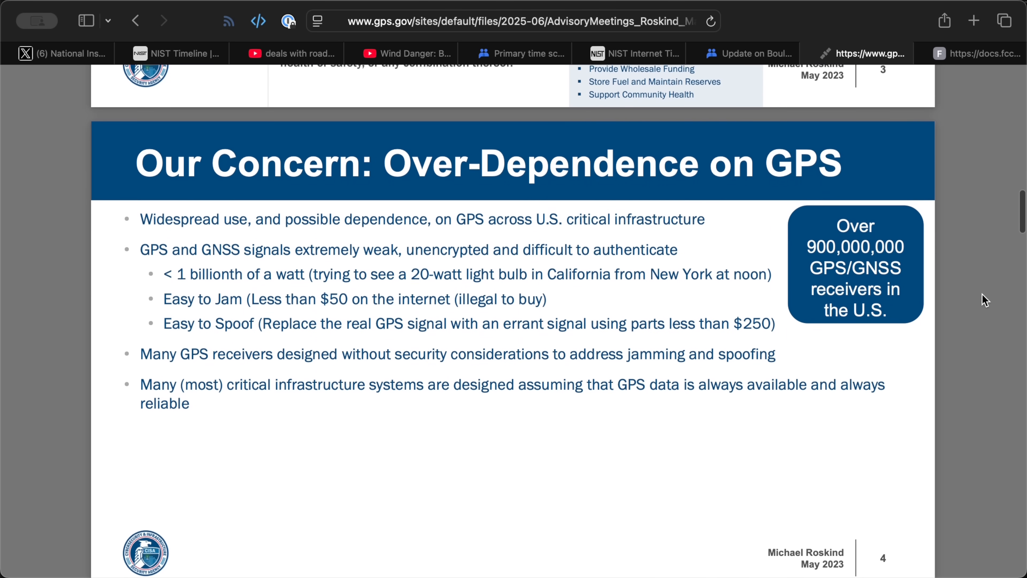
scroll("down", 3)
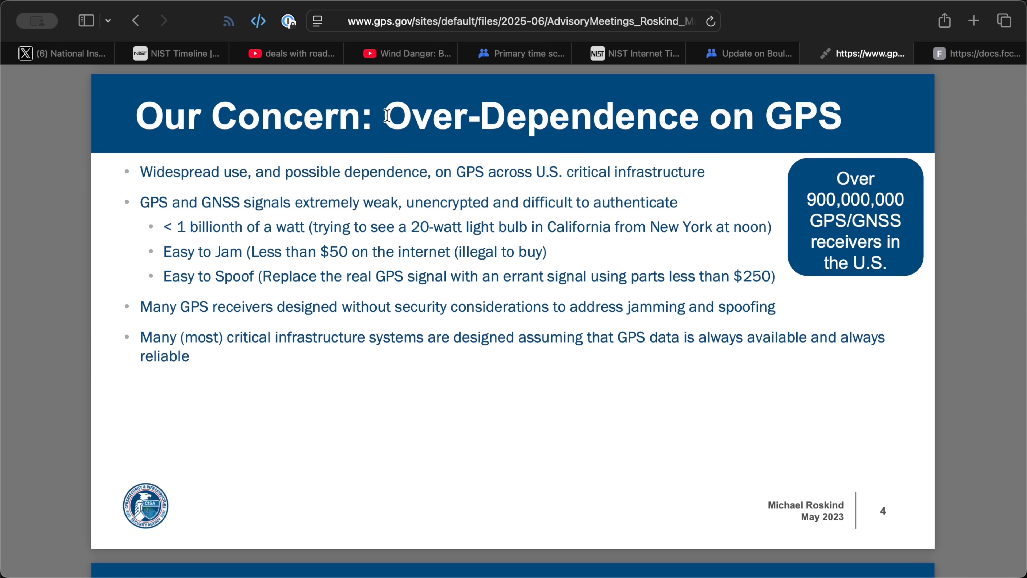
left_click_drag(387, 117, 838, 116)
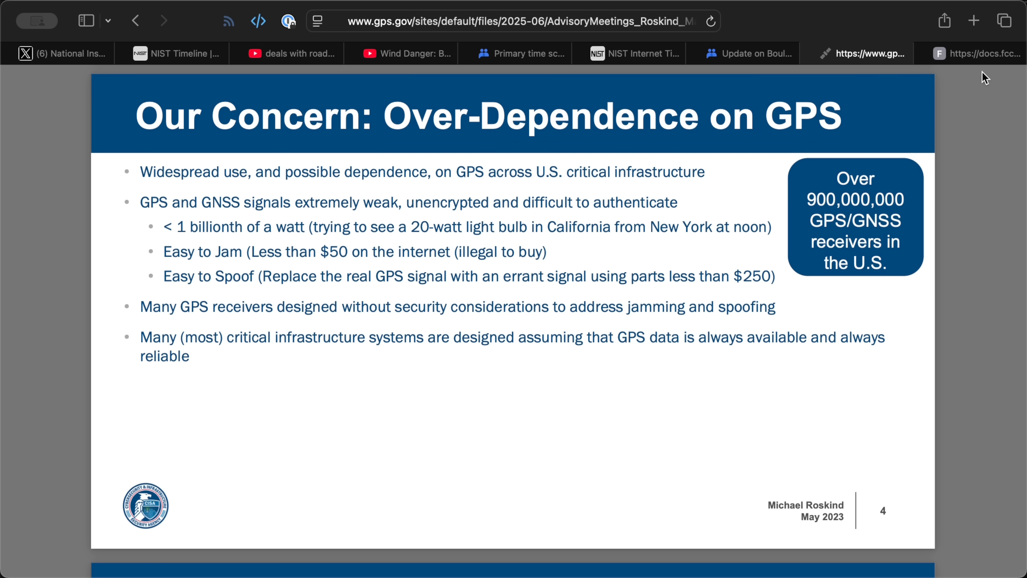
left_click(973, 53)
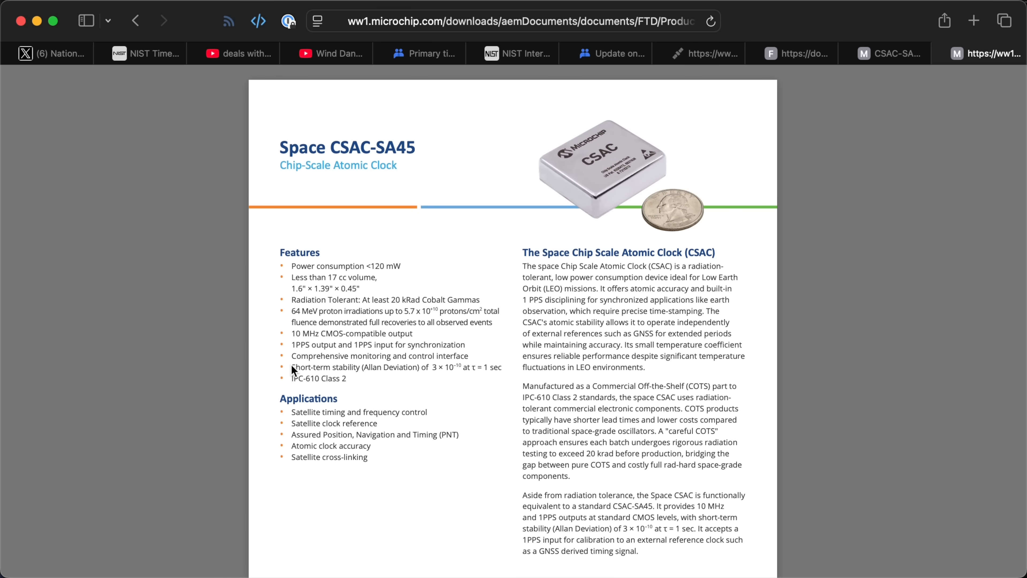
Highlight the CSAC short-term stability spec and final equivalence paragraph, then move to NIST's time-services page.
left_click_drag(292, 367, 502, 368)
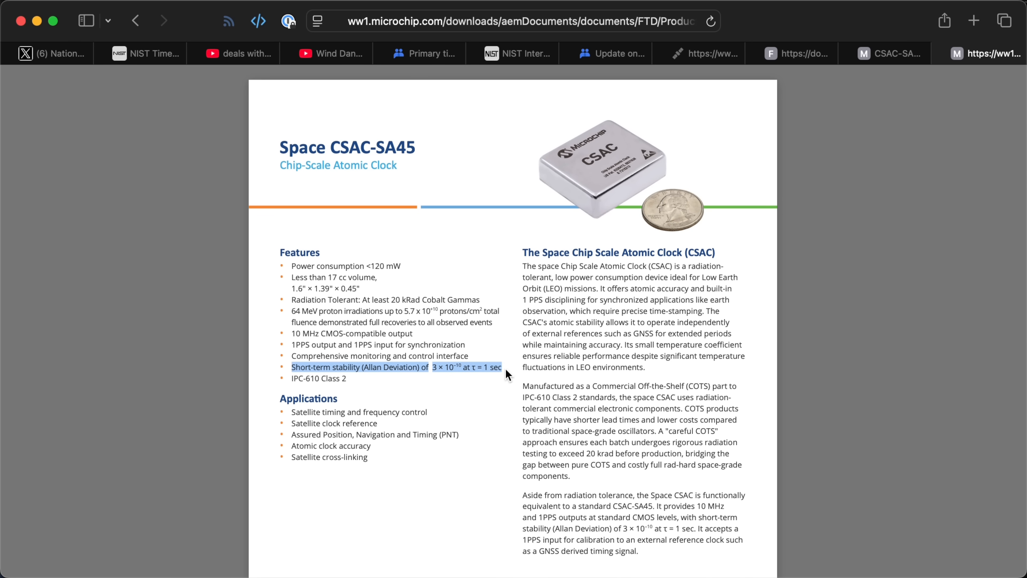
mouse_move(835, 478)
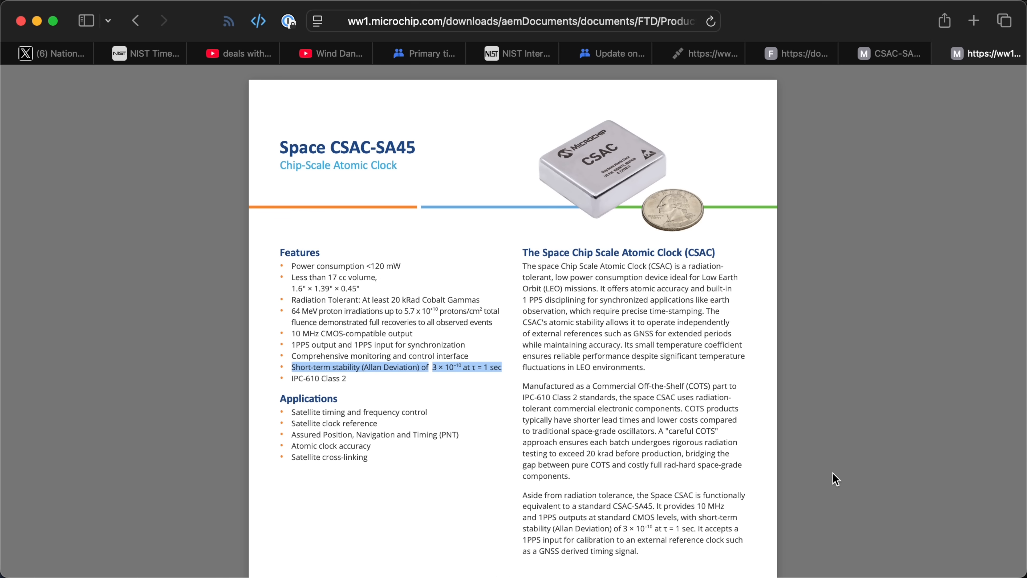
mouse_move(640, 556)
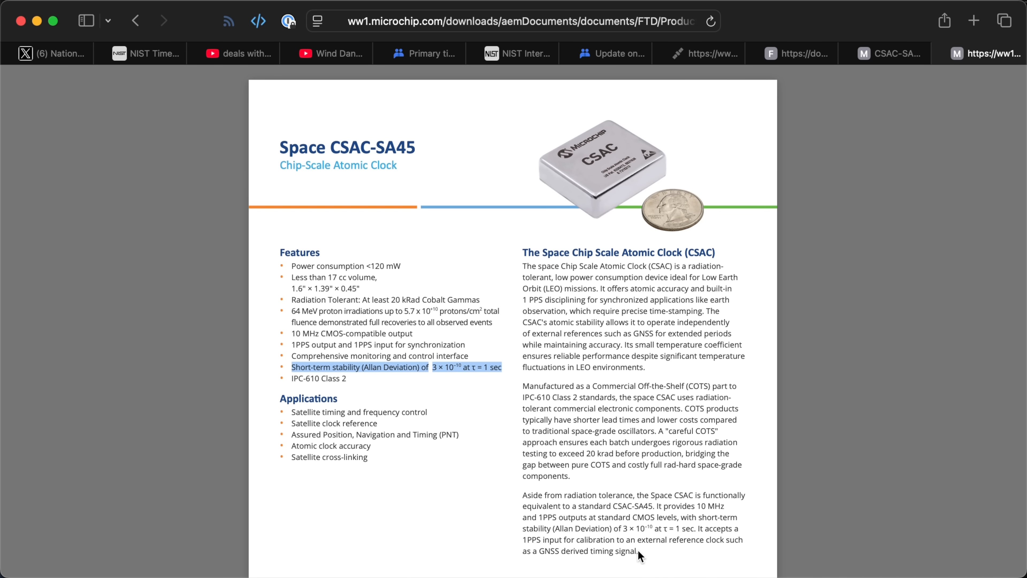
left_click_drag(523, 494, 639, 551)
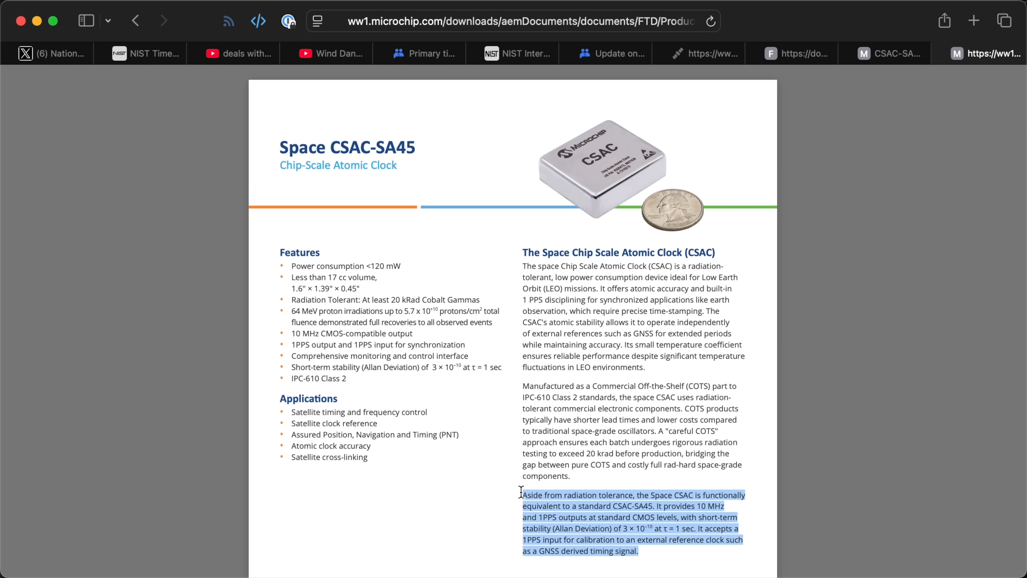
left_click(983, 53)
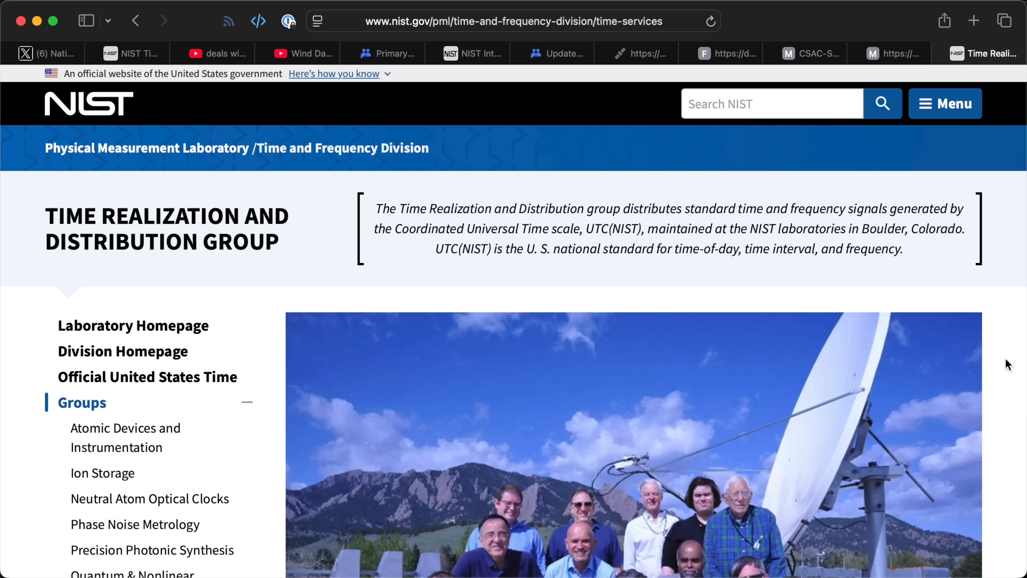
scroll("down", 3)
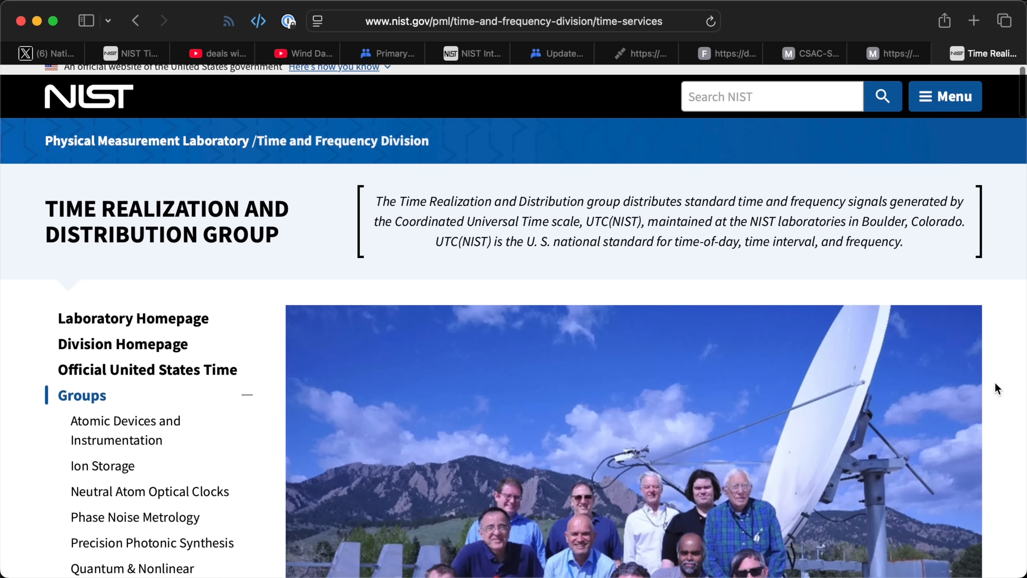
scroll("down", 3)
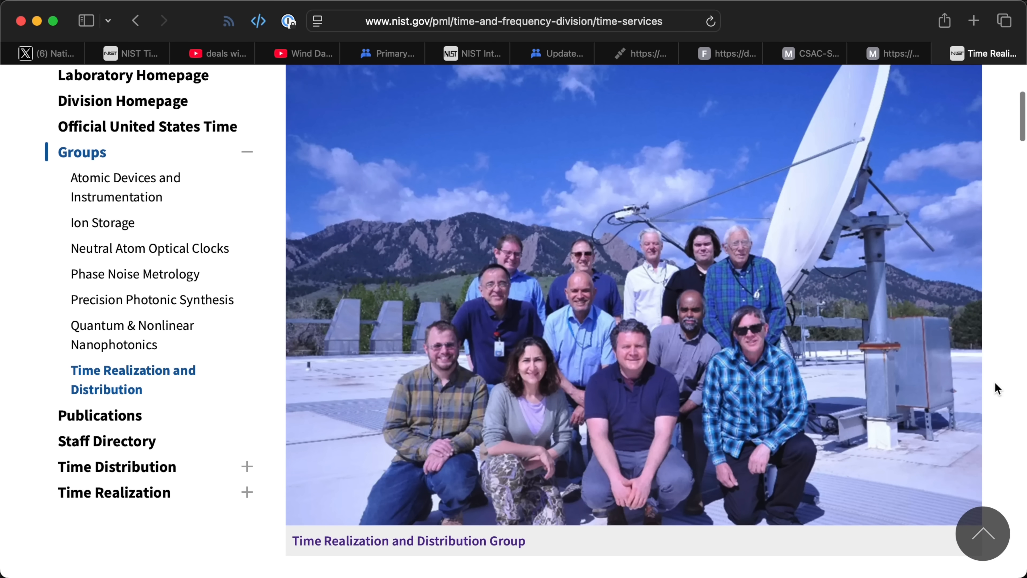